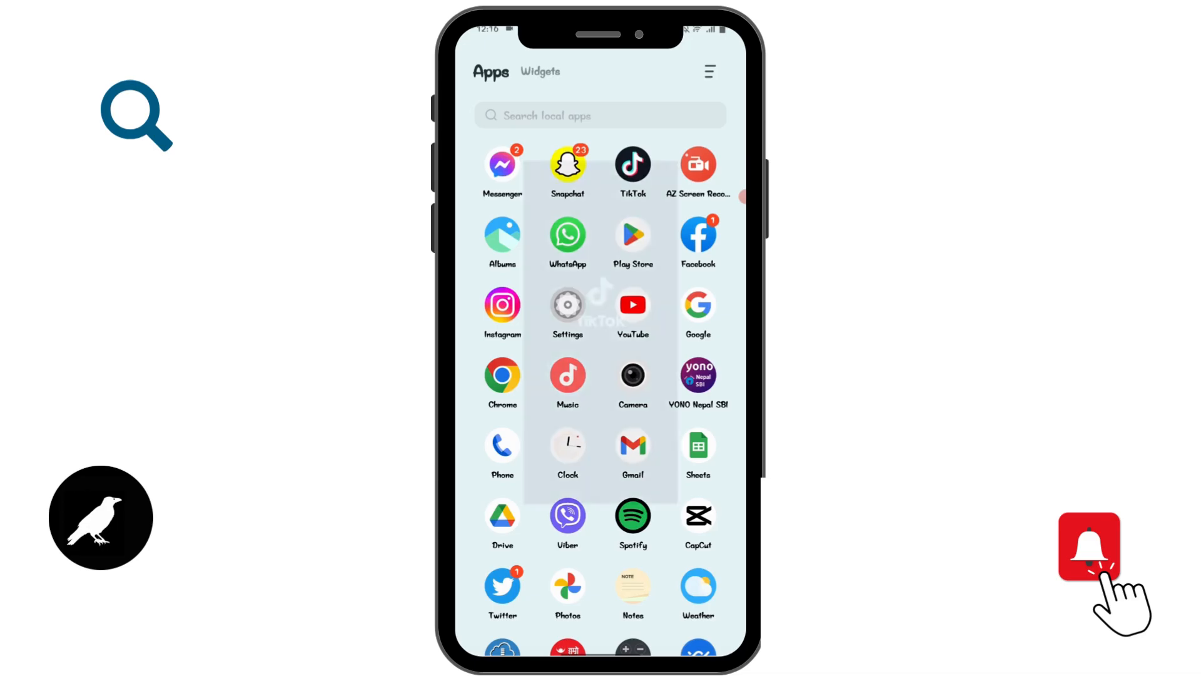
Step: Launch TikTok from the app drawer to its For You feed
left_click(633, 164)
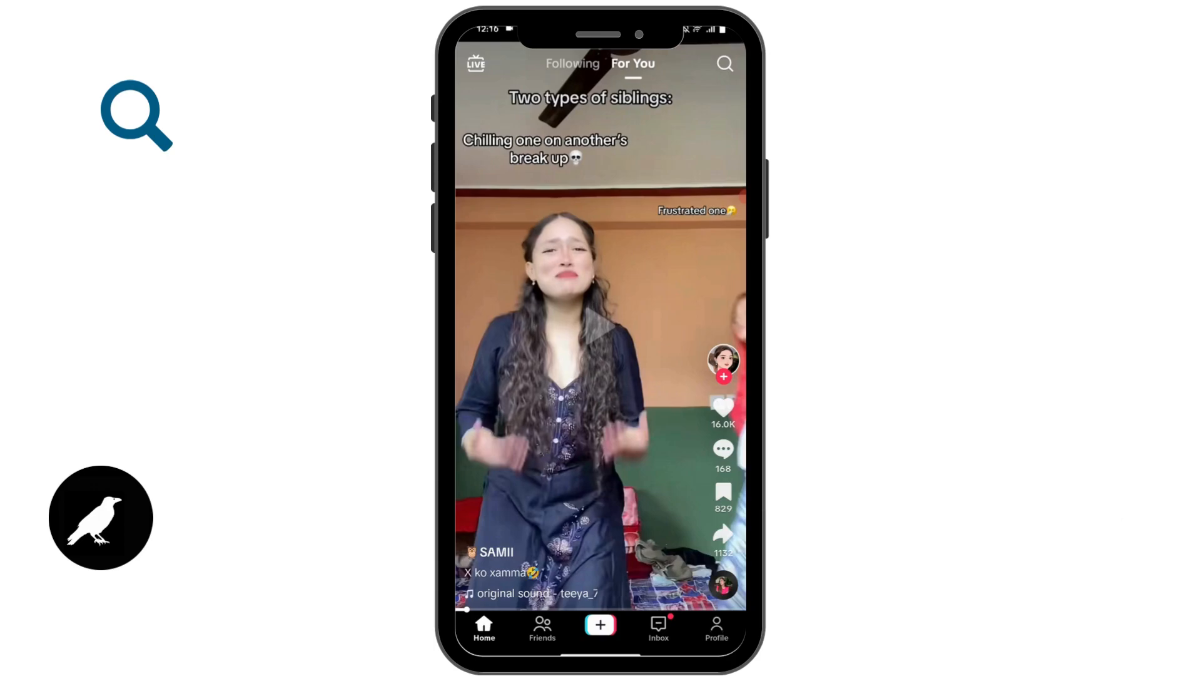
Step: Switch to your own profile page with its drafts and pinned video
left_click(716, 628)
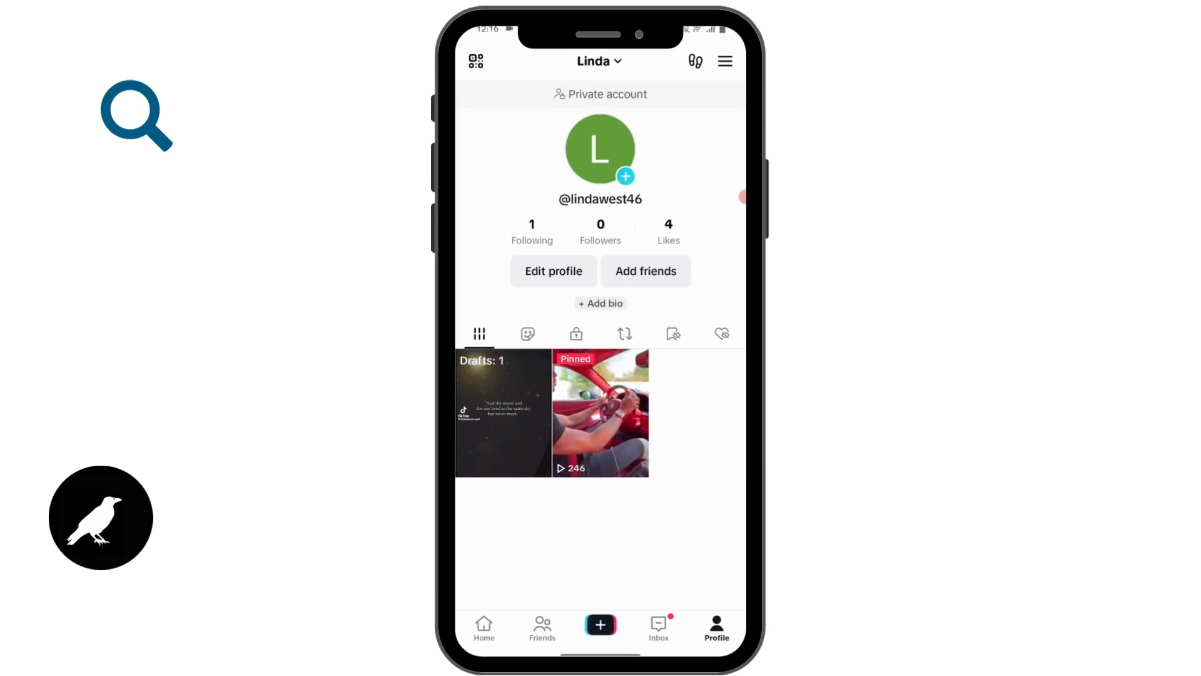
left_click(724, 62)
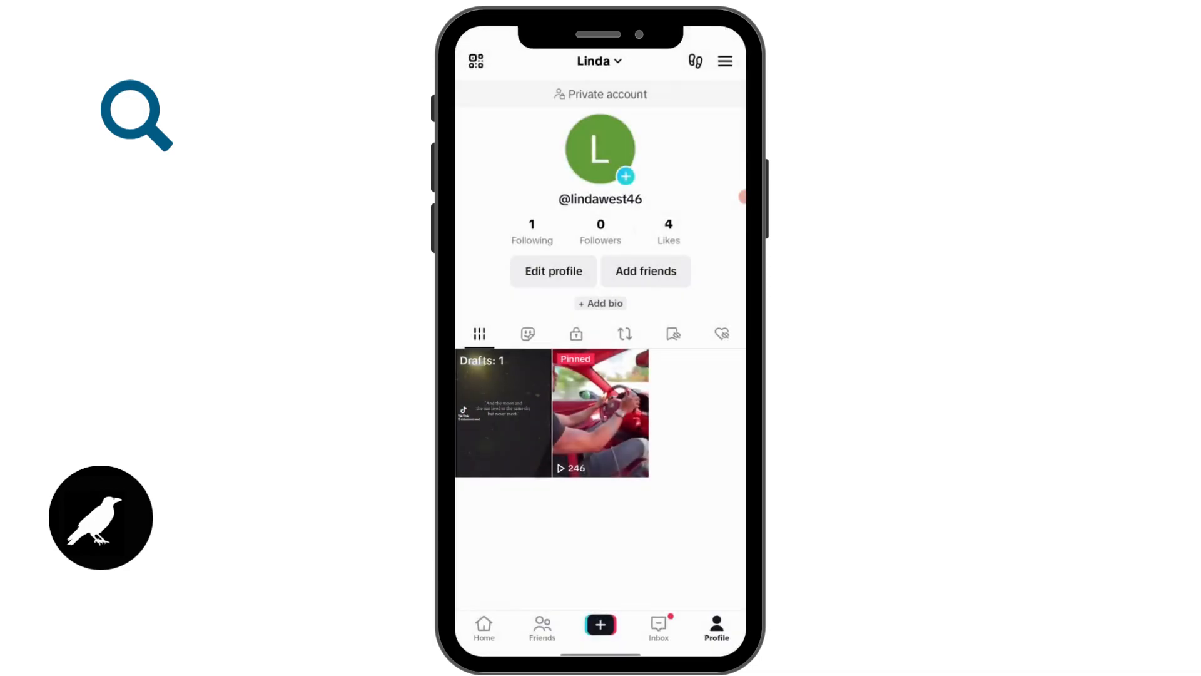
Step: Open Settings and privacy and scroll down to Support & About
left_click(724, 62)
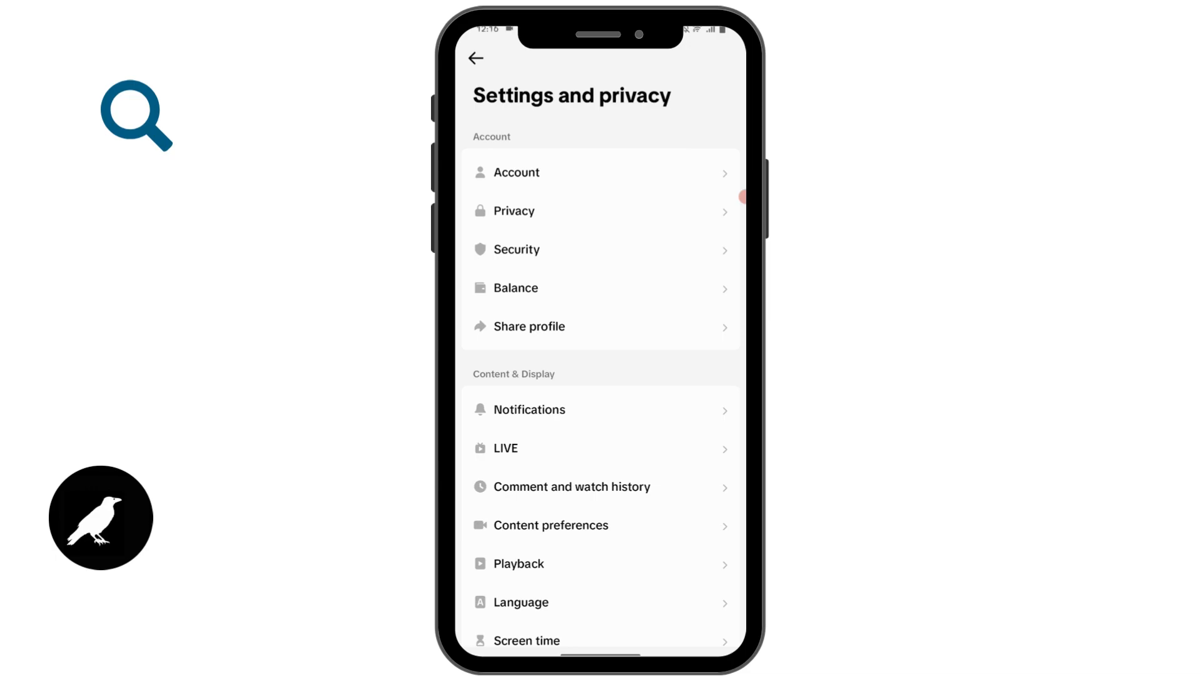
scroll("down", 3)
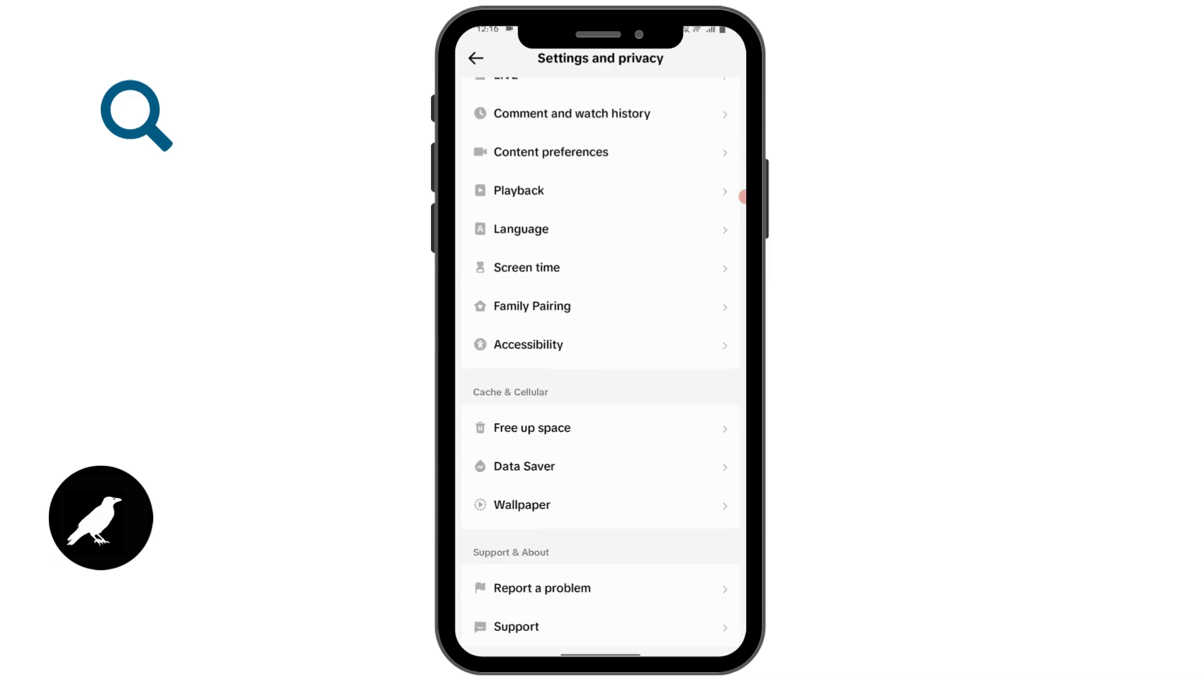
scroll("down", 3)
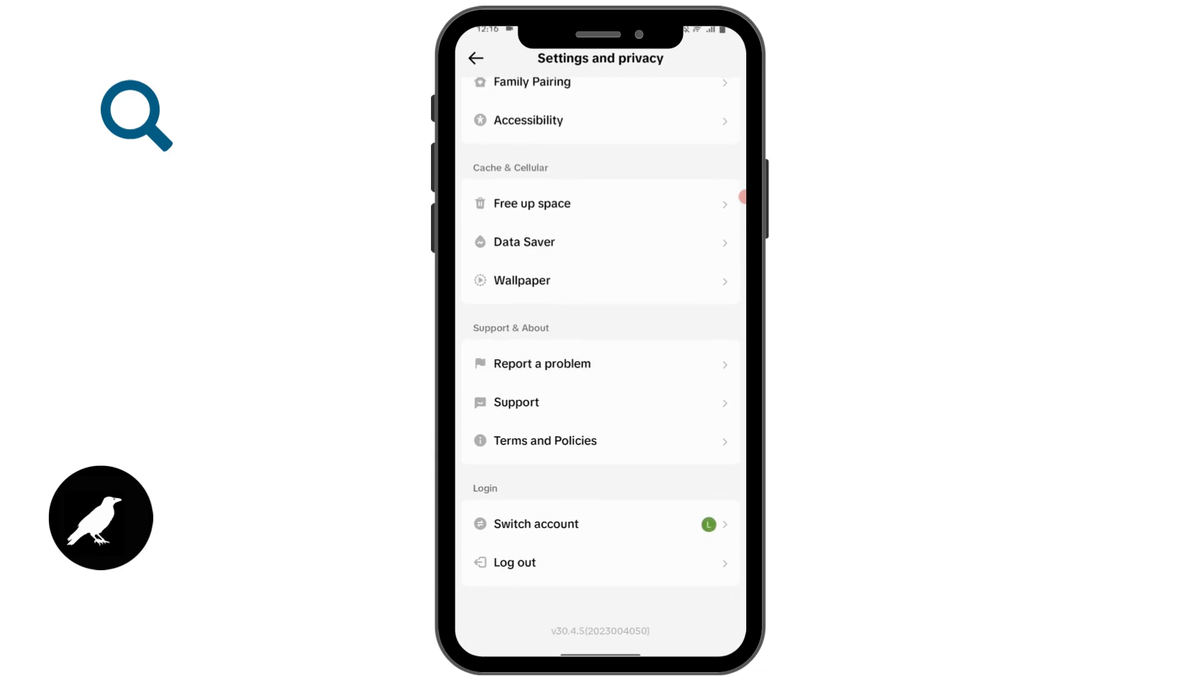
Step: Report a problem under Suggestions and answer Yes to 'Is your problem resolved?'
left_click(542, 363)
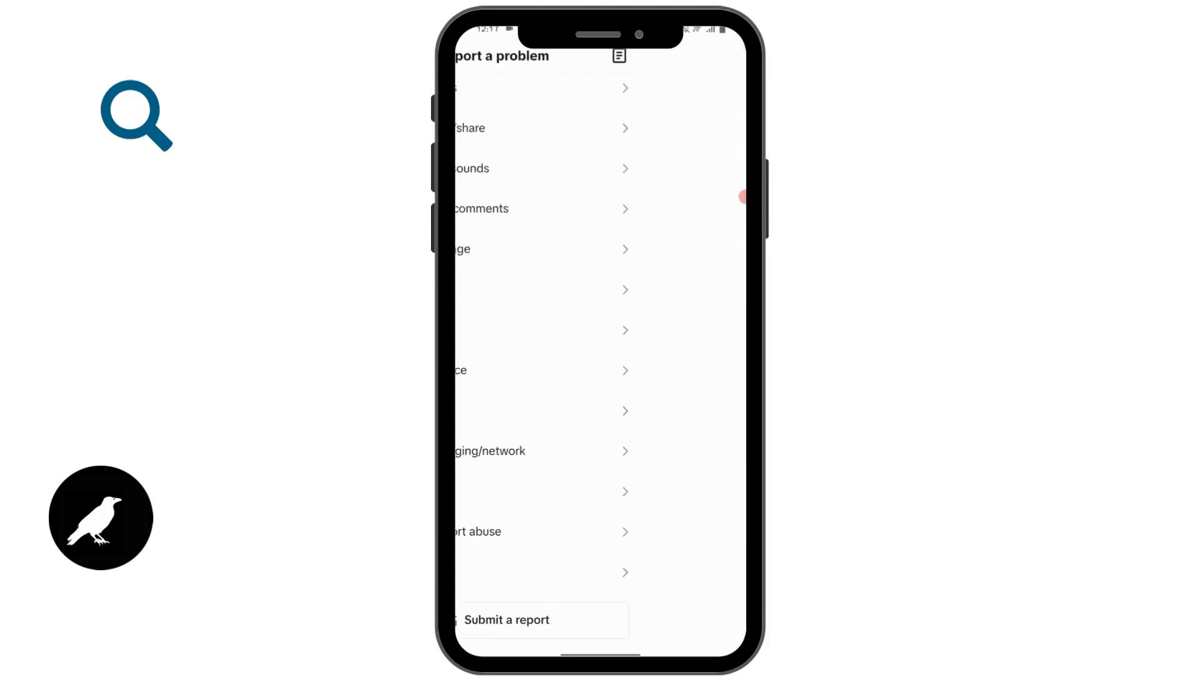
left_click(506, 620)
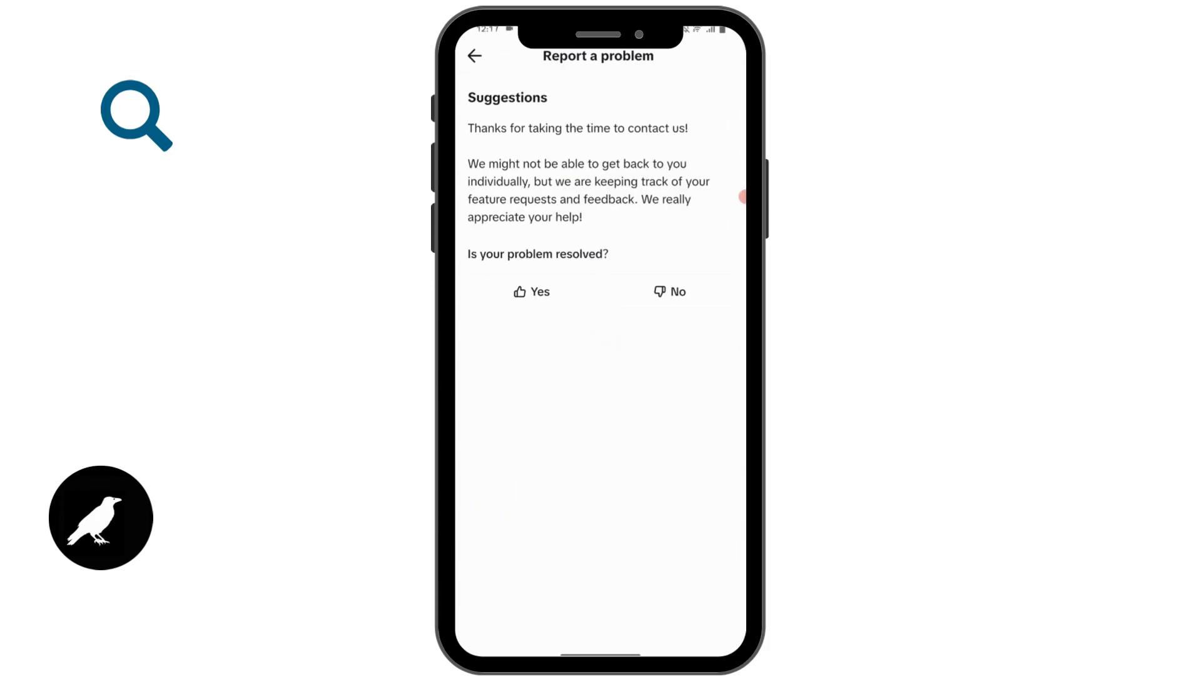
left_click(531, 291)
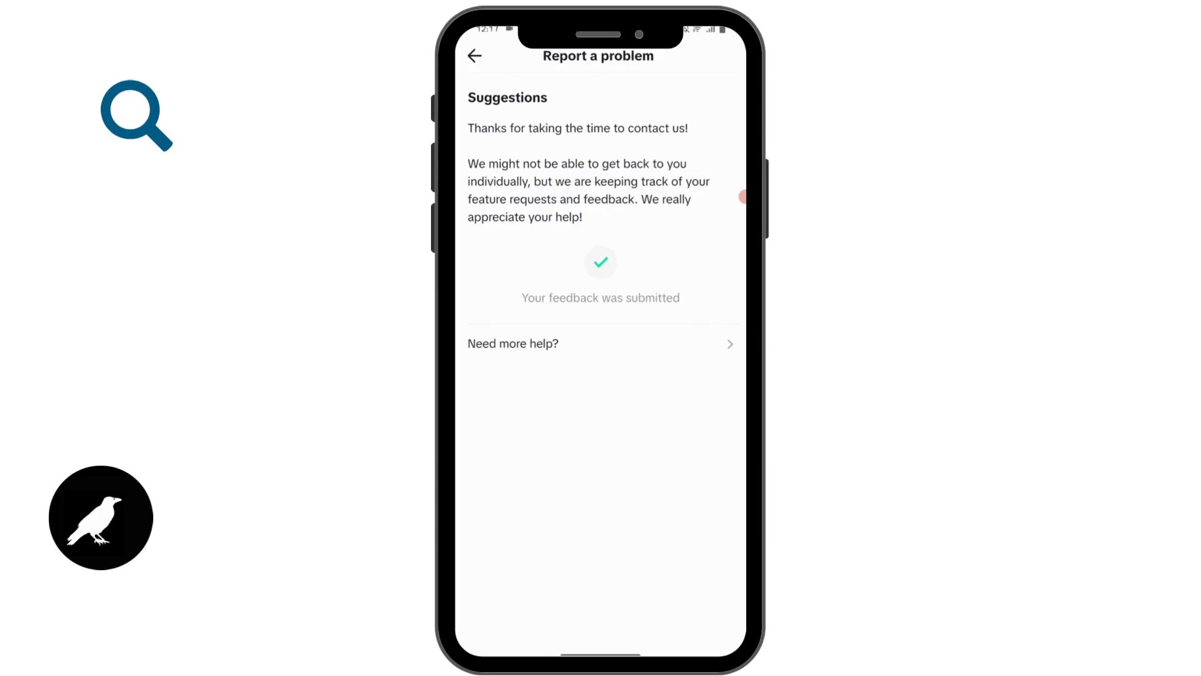